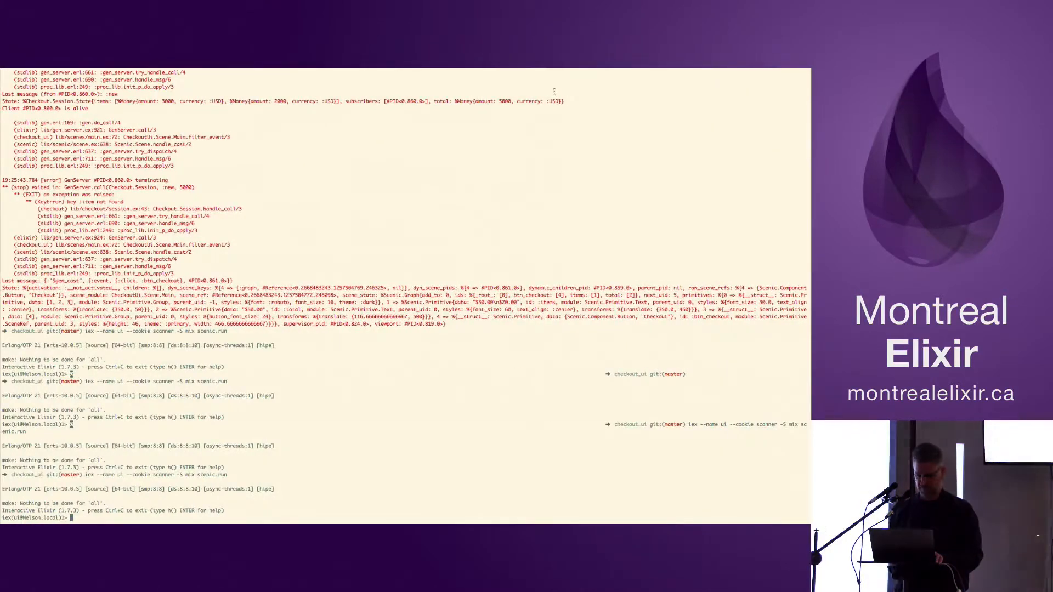
Switch the projected screen from mirroring to 'Use As Separate Display' via the menu-bar icon.
left_click(644, 73)
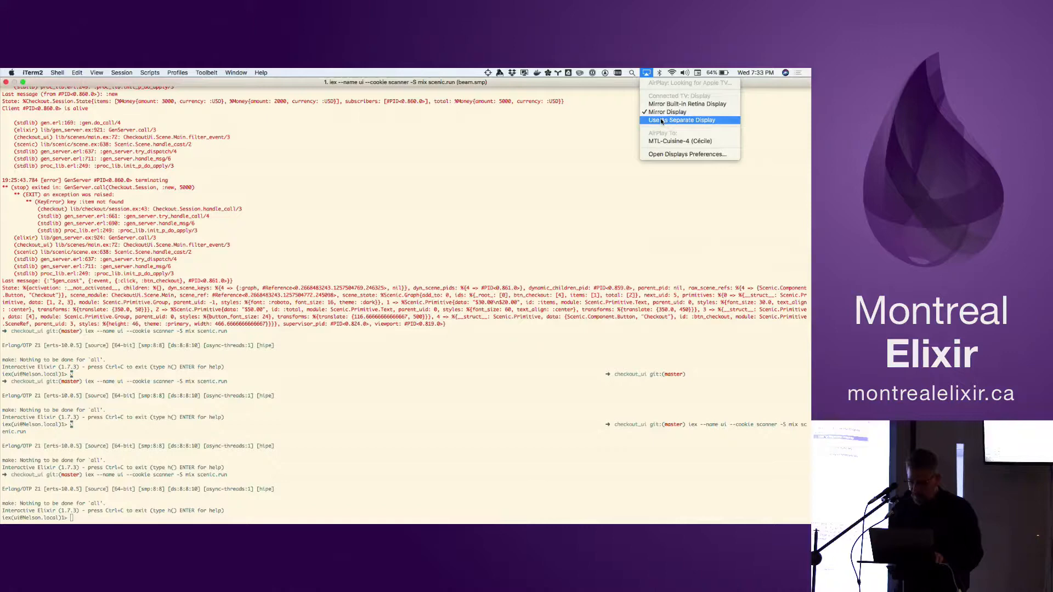
left_click(680, 121)
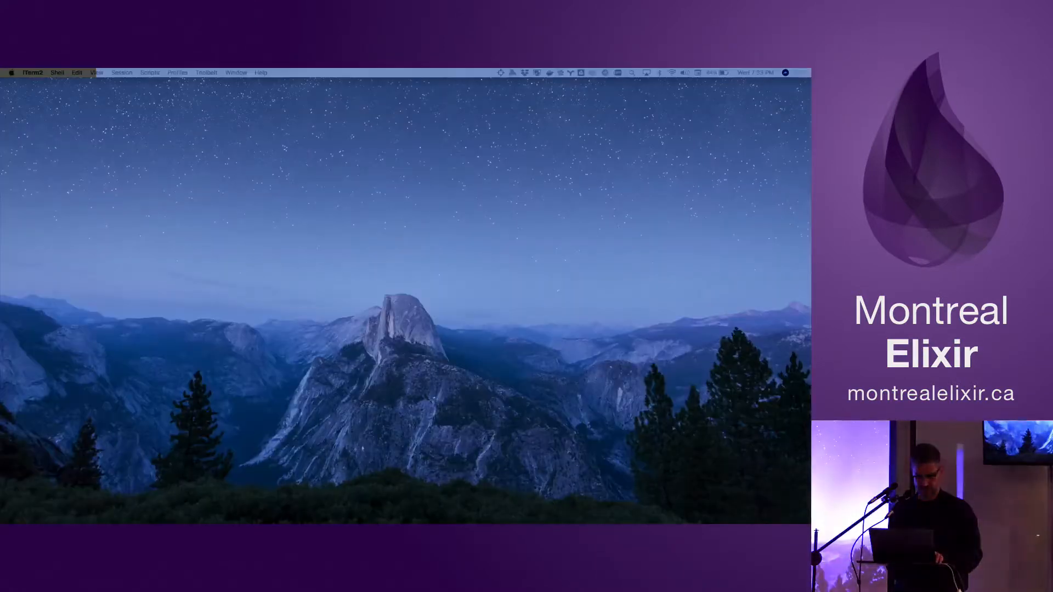